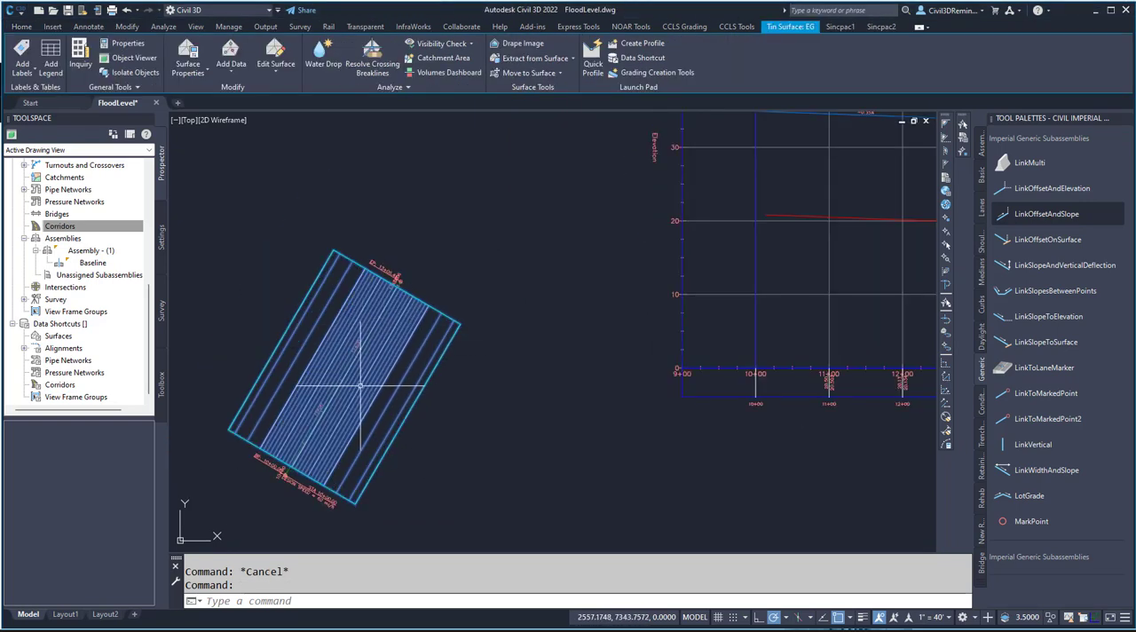
Step: Inspect the surface in the Object Viewer, orbiting it in 3D, then close the viewer
right_click(353, 424)
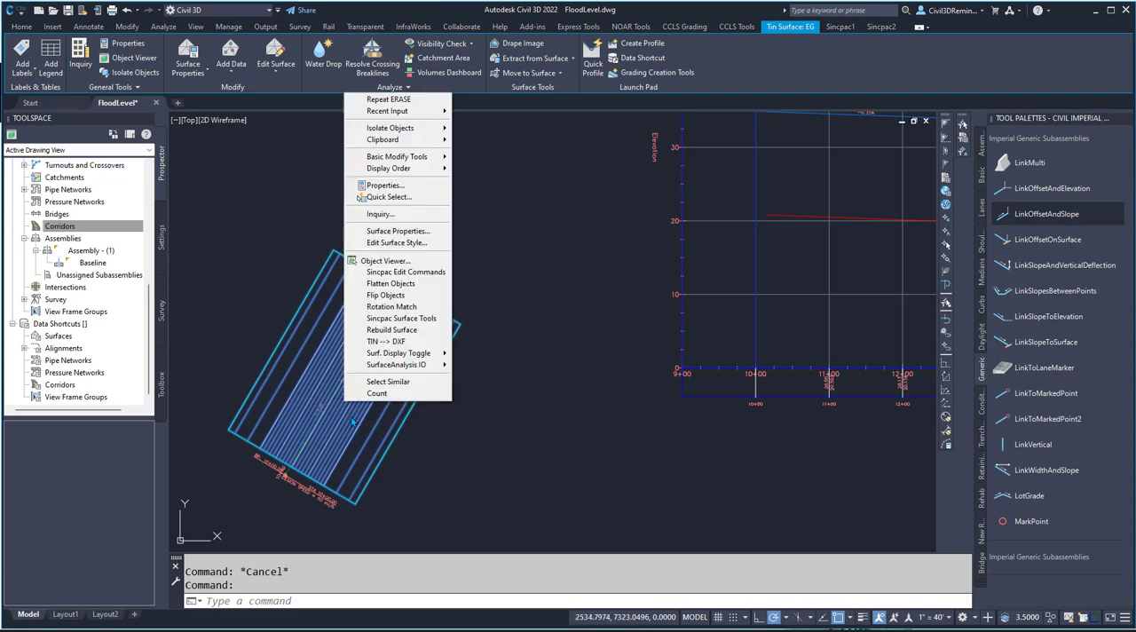
mouse_move(397, 366)
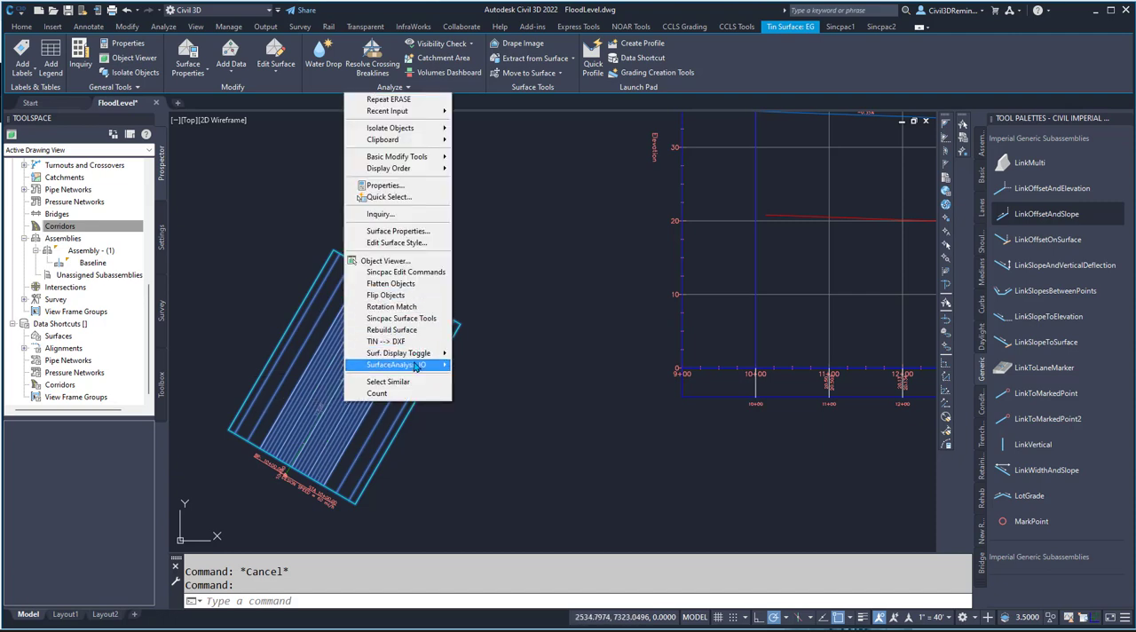
click(385, 259)
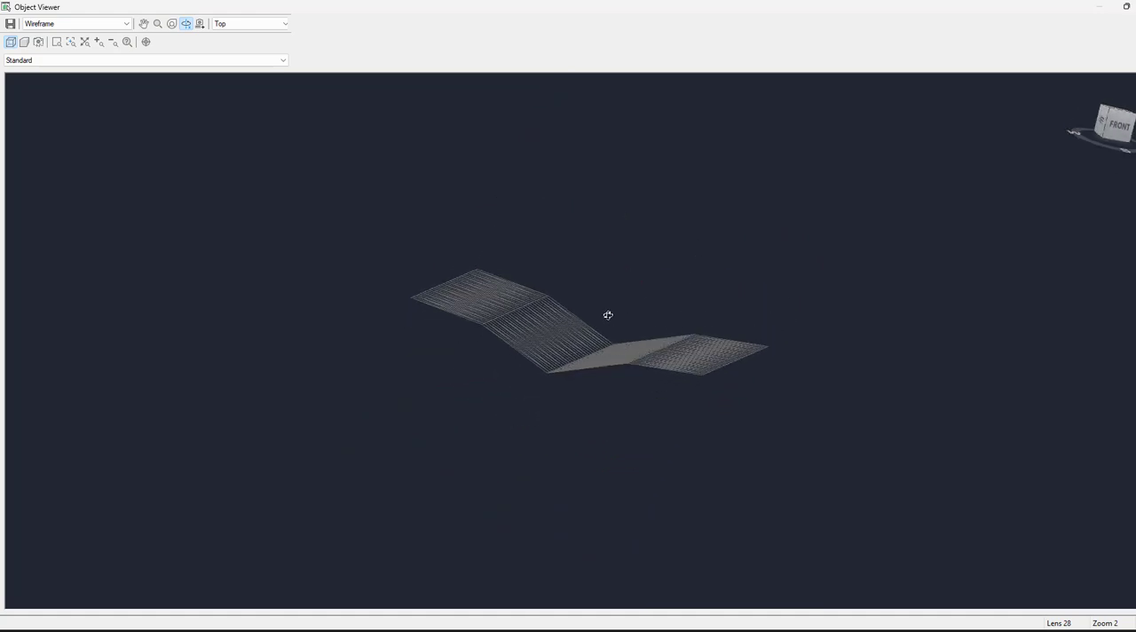
drag(607, 316, 683, 391)
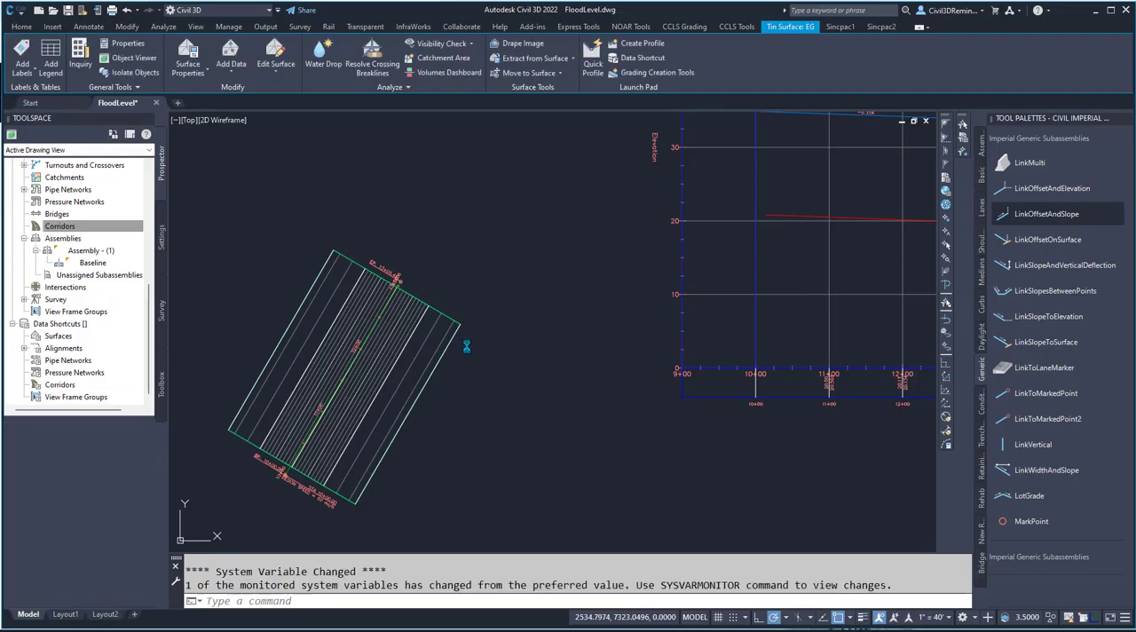
click(21, 25)
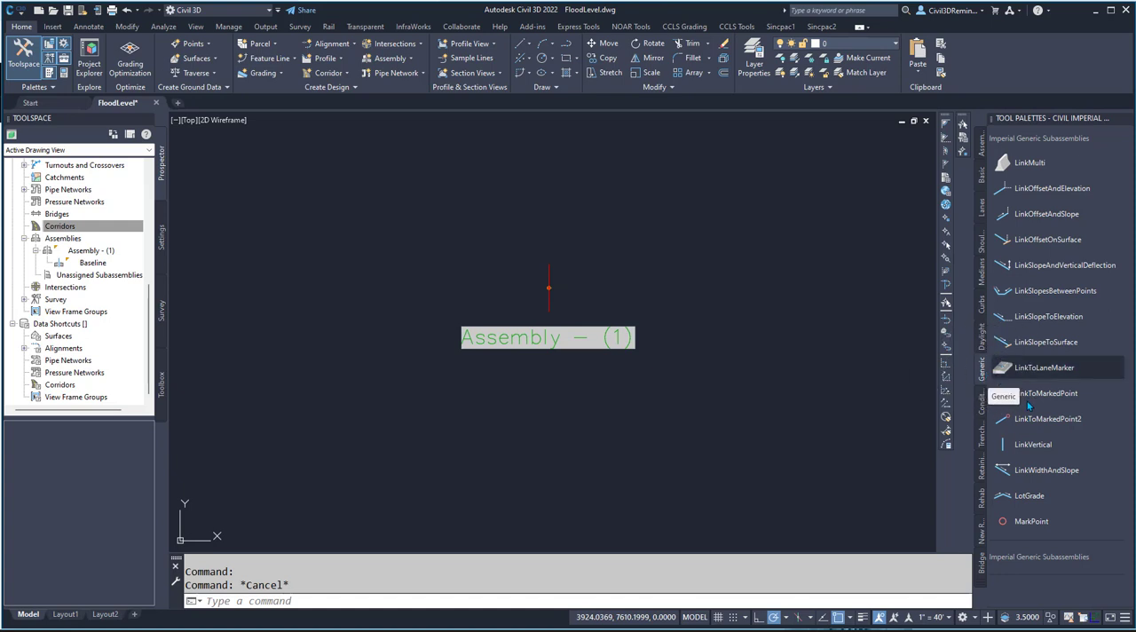
mouse_move(1073, 345)
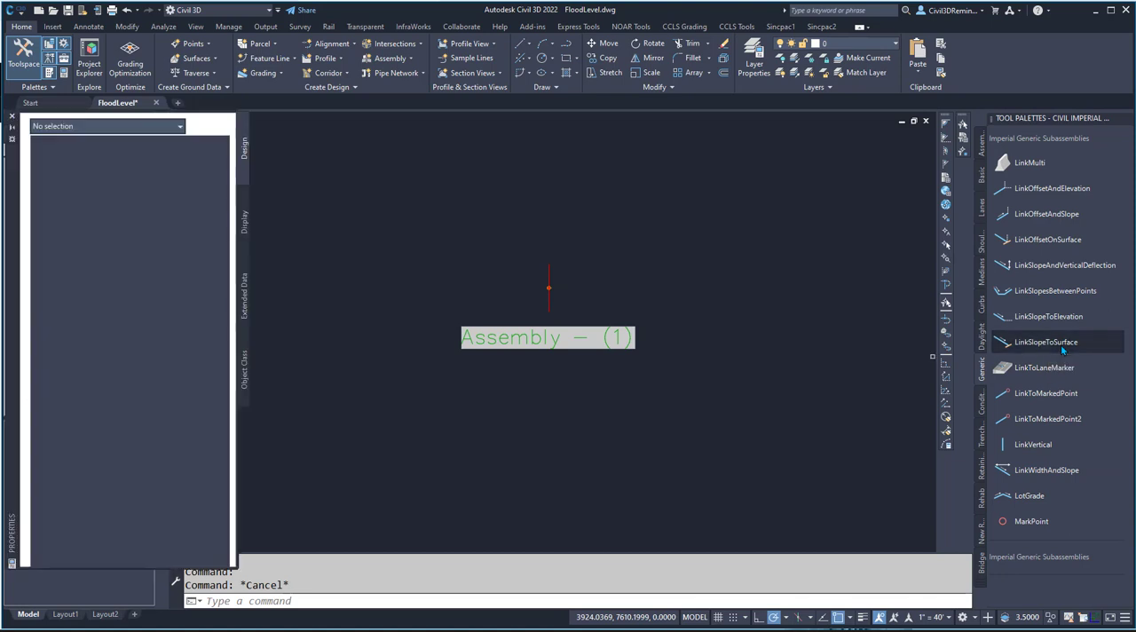
Step: Pick the LinkSlopeToSurface subassembly from the Generic palette for attaching to Assembly (1)
click(1046, 341)
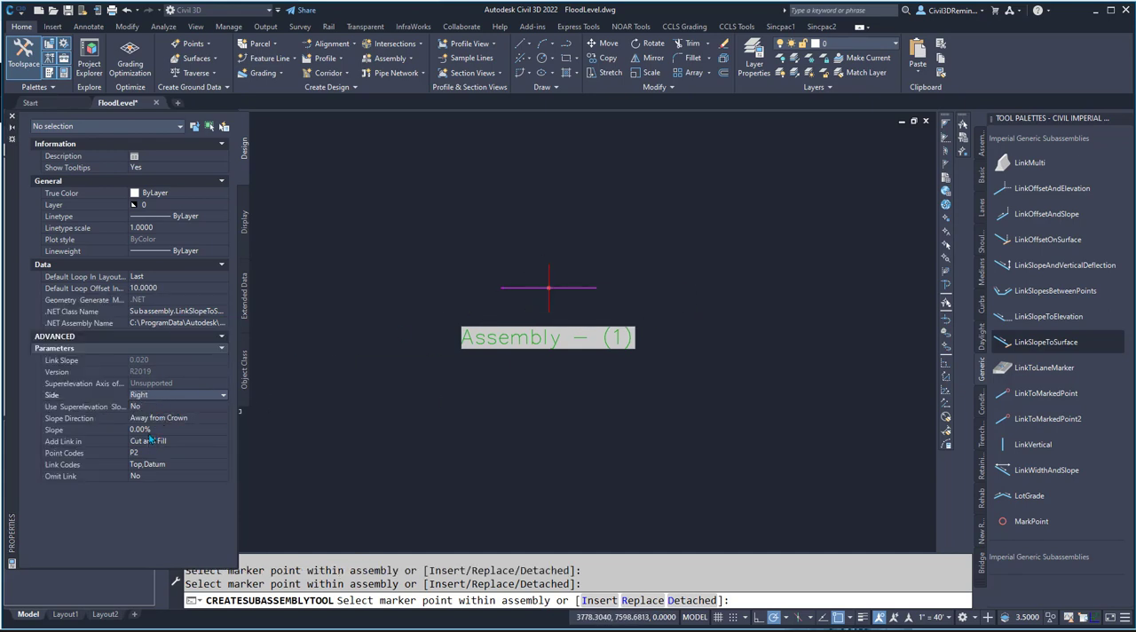
mouse_move(587, 293)
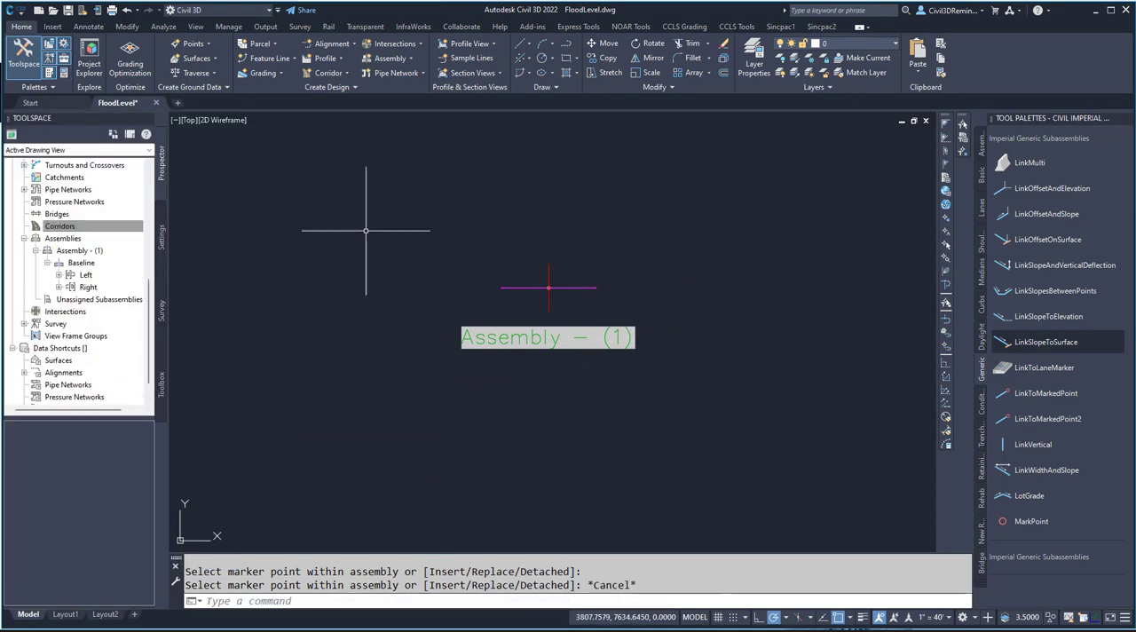
Step: Create a corridor on Thalweg with Layout (1) profile and Assembly (1), confirming the settings
click(328, 73)
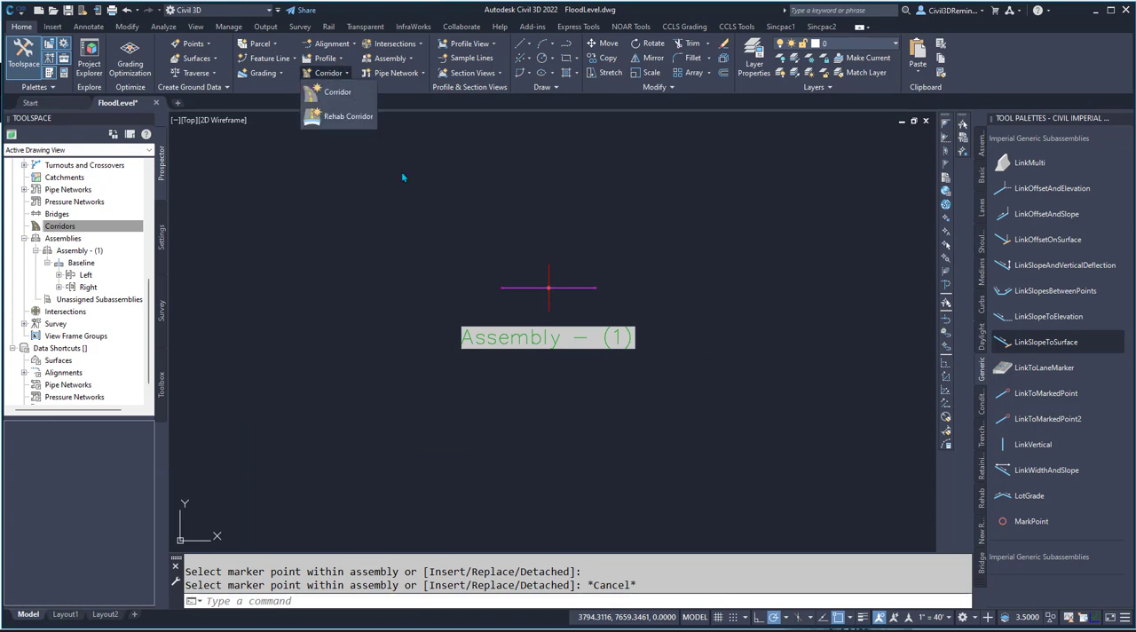
click(338, 93)
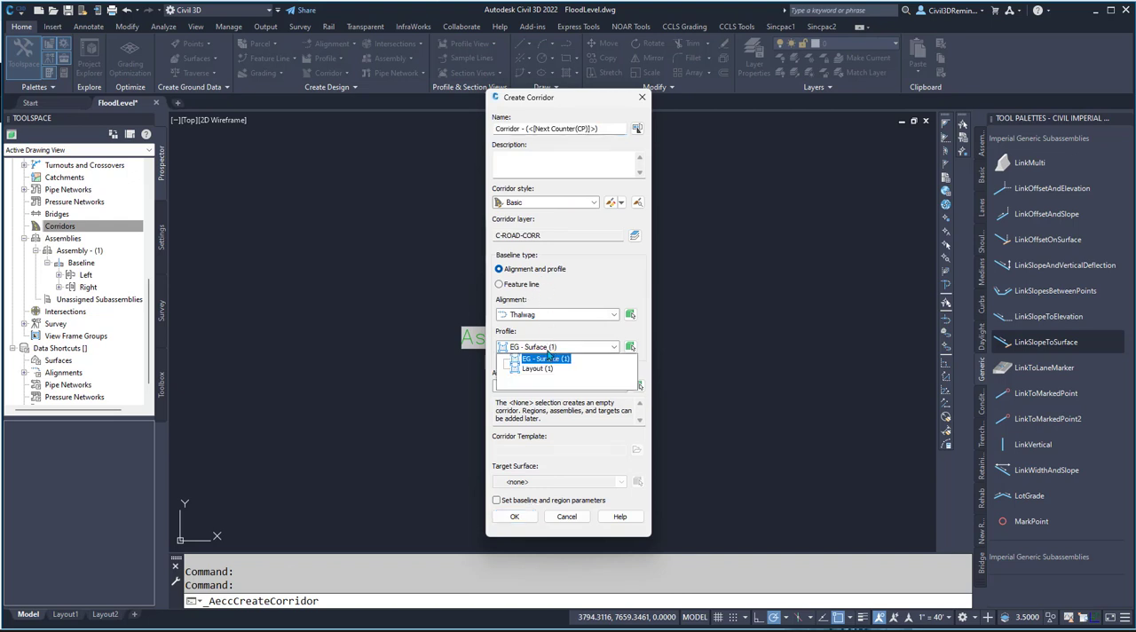
click(536, 367)
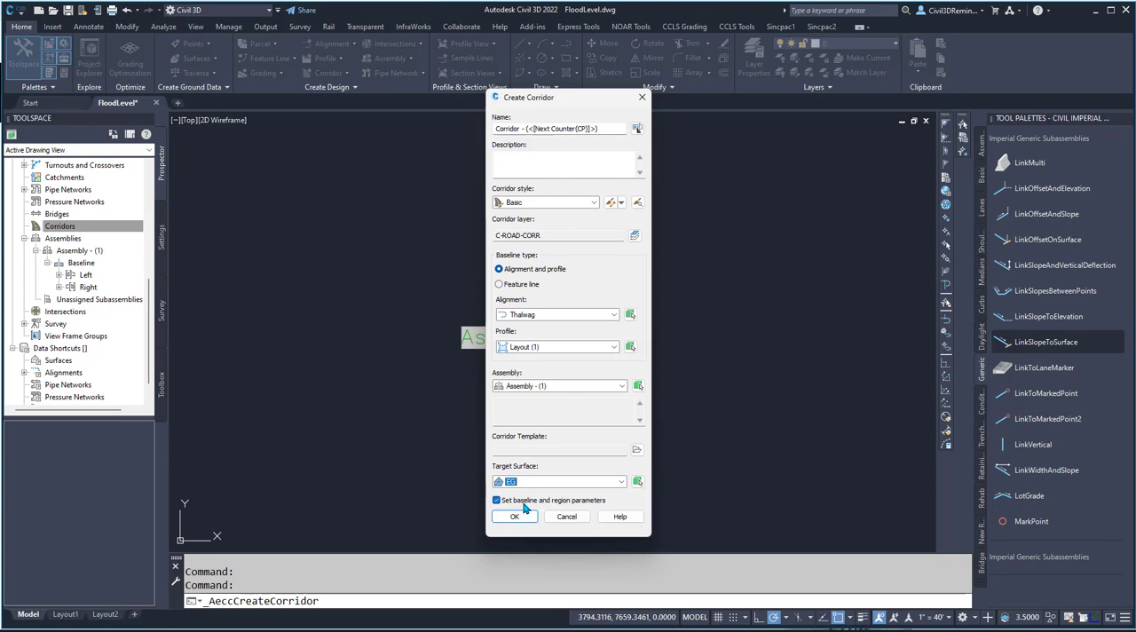
mouse_move(527, 508)
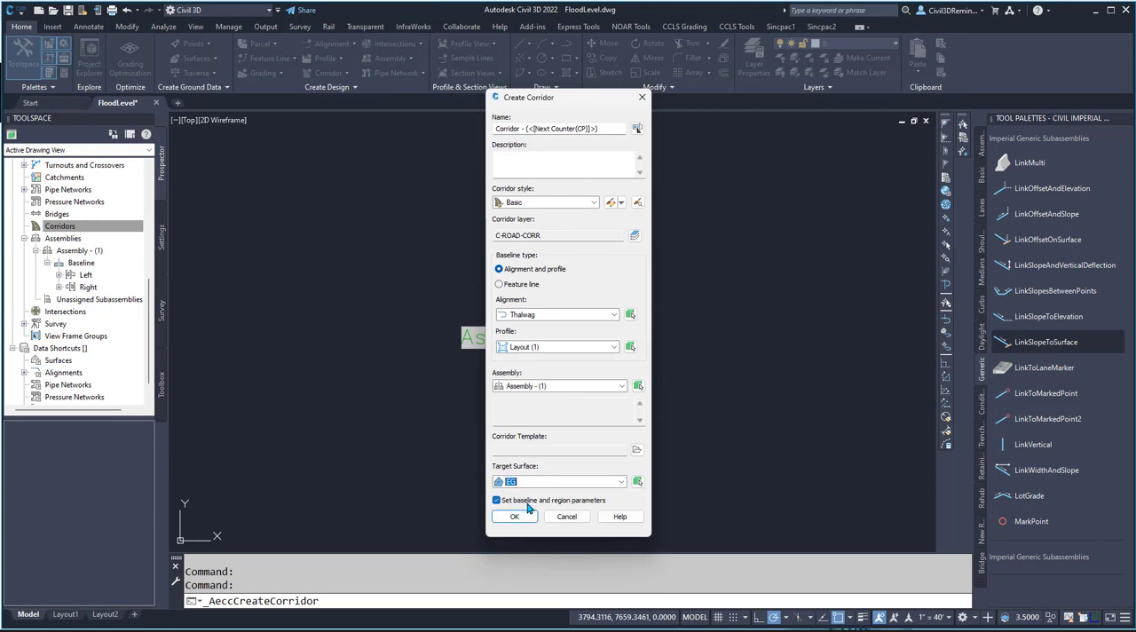
click(515, 517)
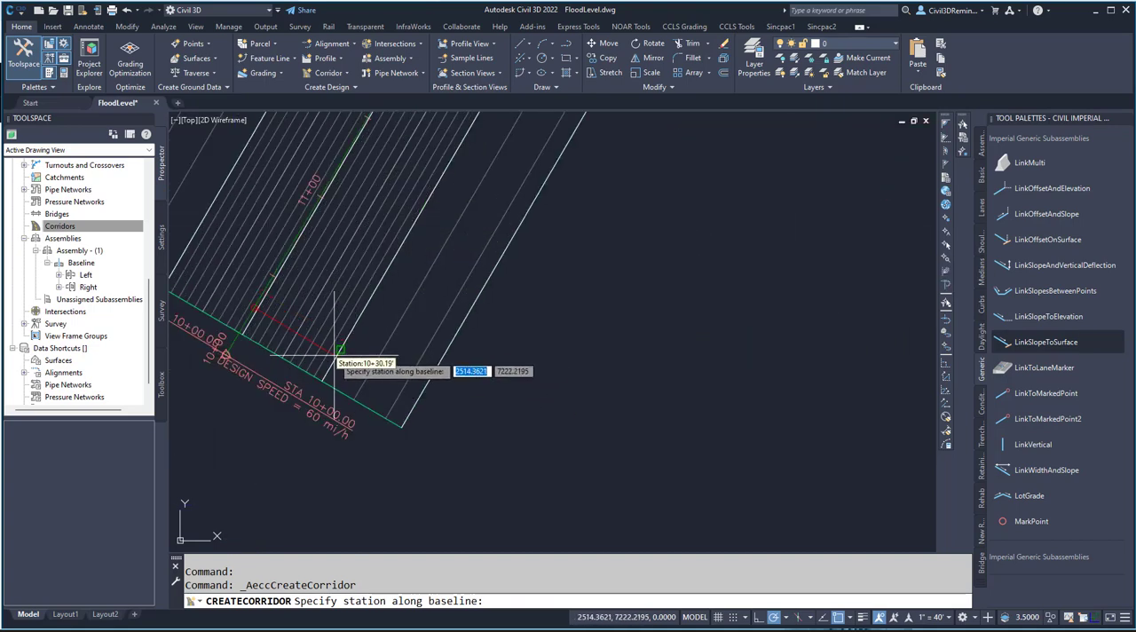
mouse_move(328, 355)
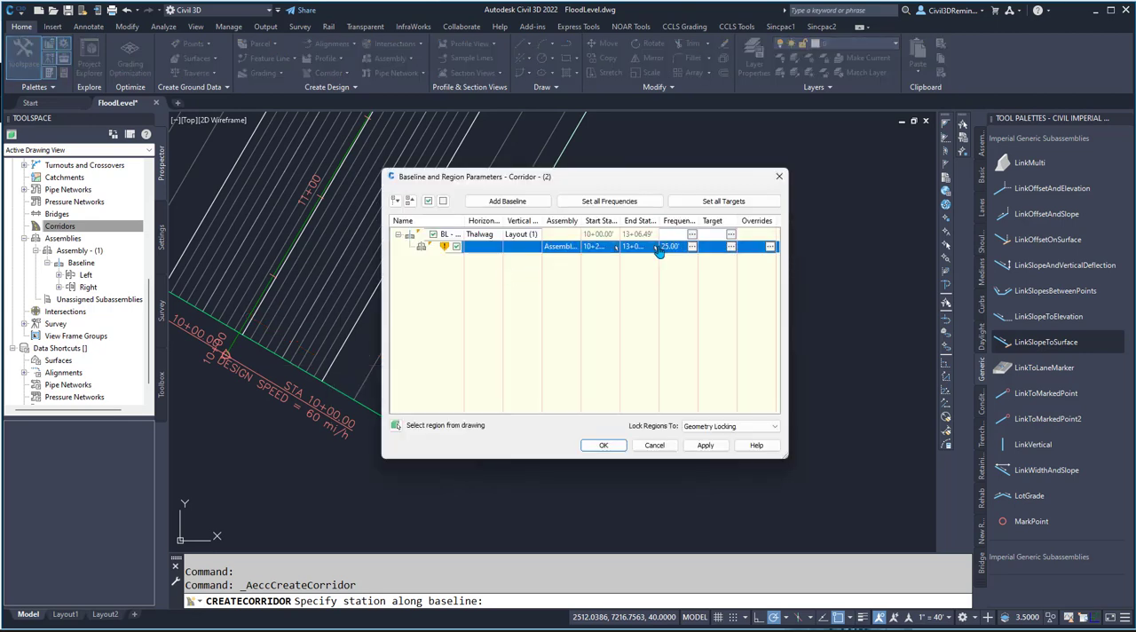
Step: Accept the Baseline and Region Parameters to build Corridor (2) along Thalweg
click(603, 444)
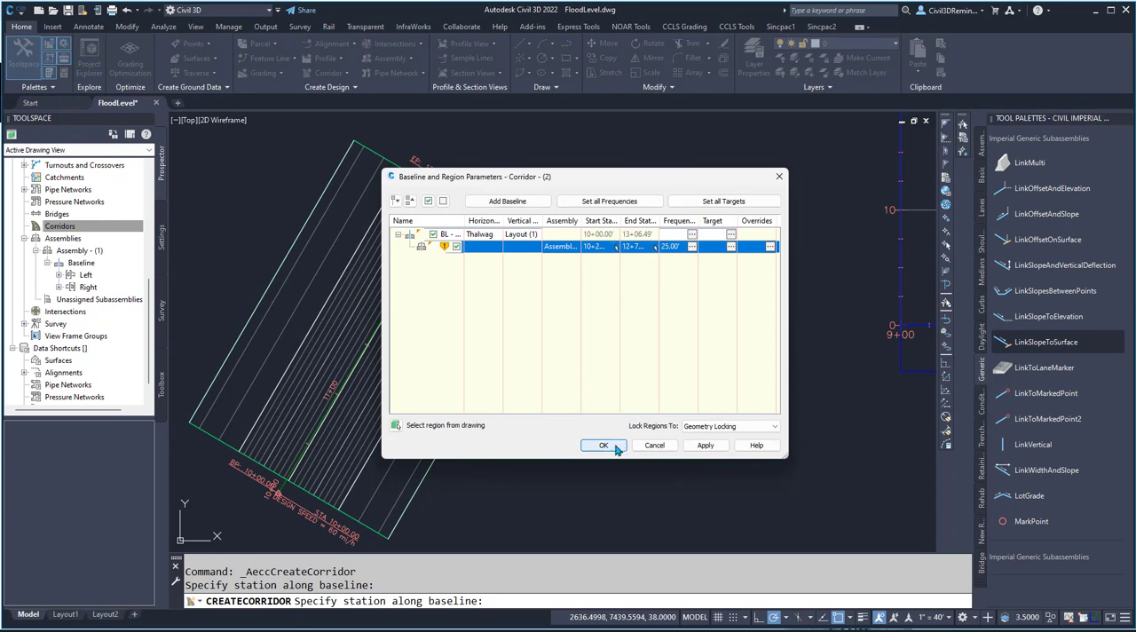
click(604, 444)
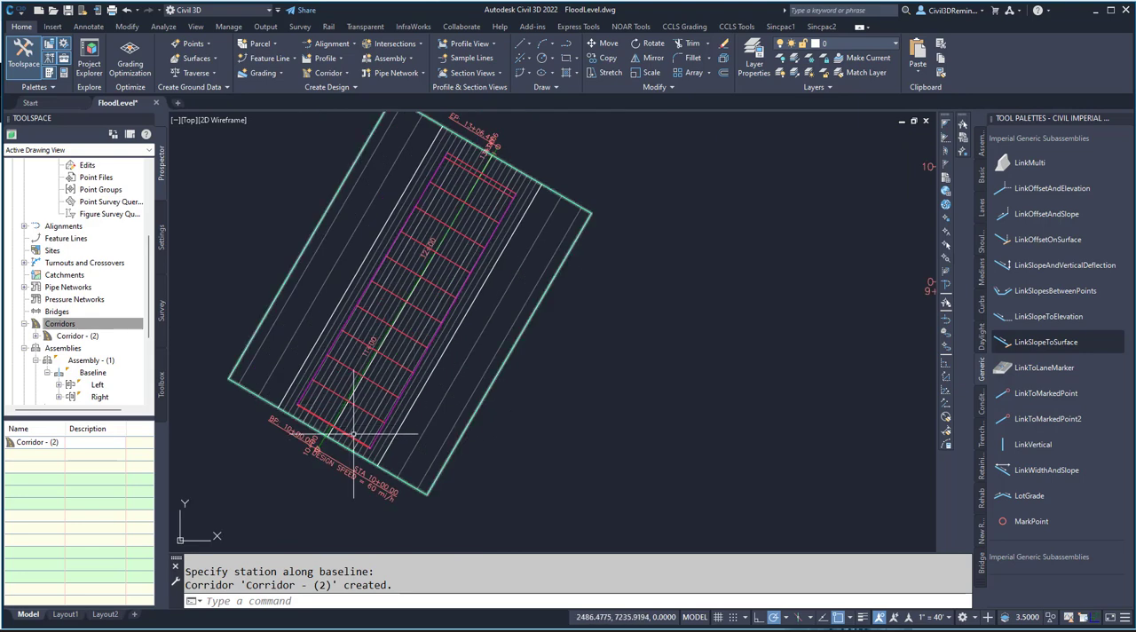
Step: View Corridor (2) in the Section Editor and advance through successive stations to see the flood line
right_click(373, 355)
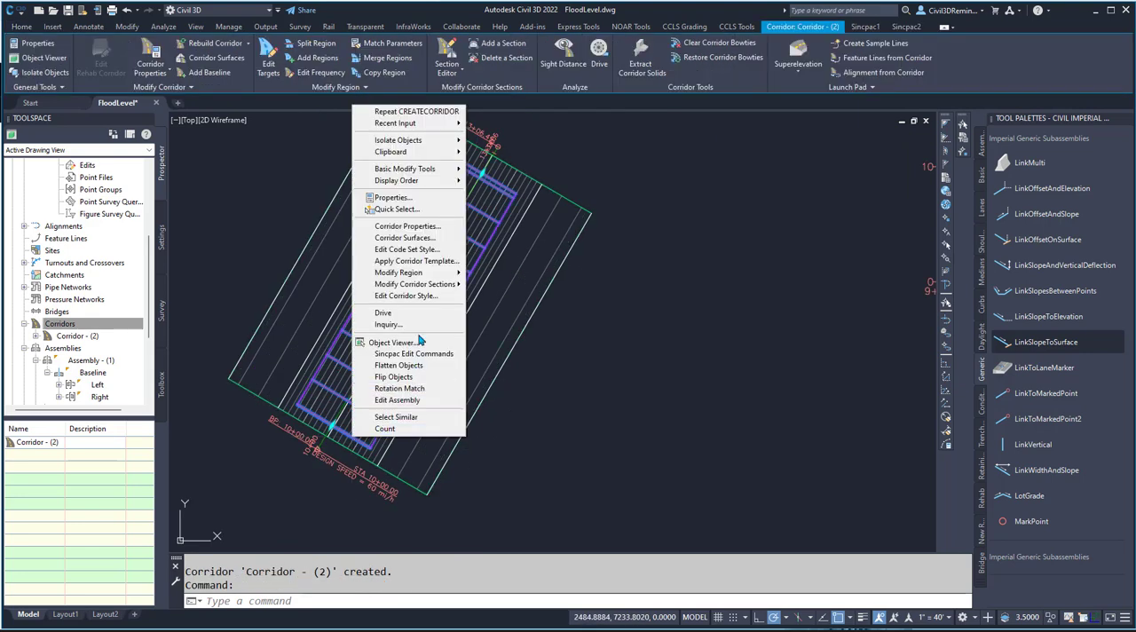
mouse_move(412, 284)
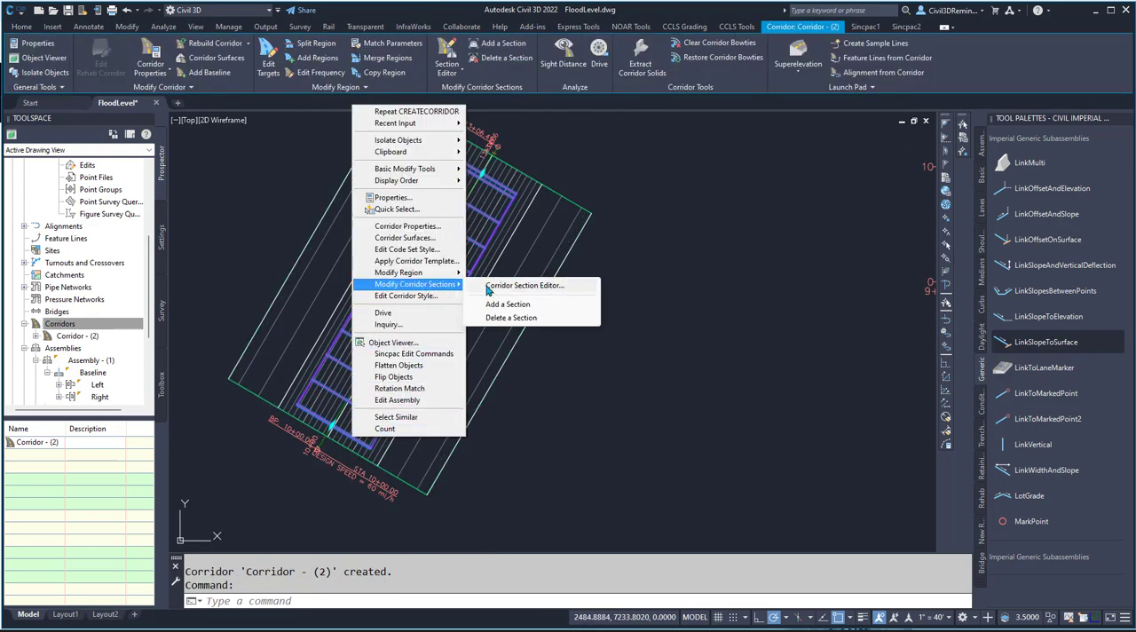
click(525, 284)
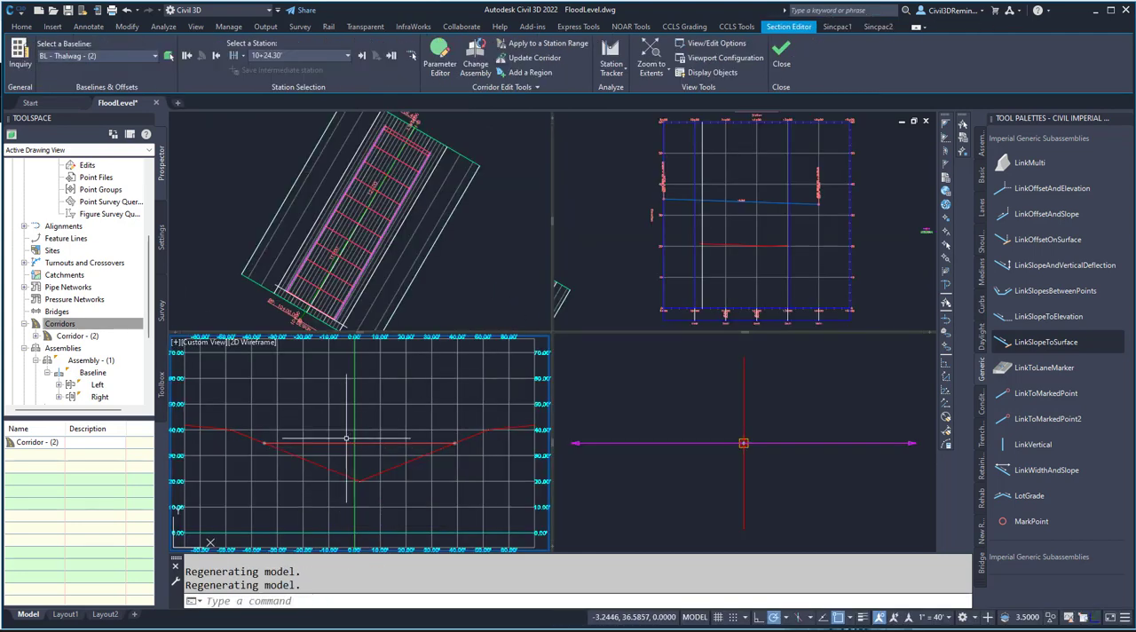
click(361, 55)
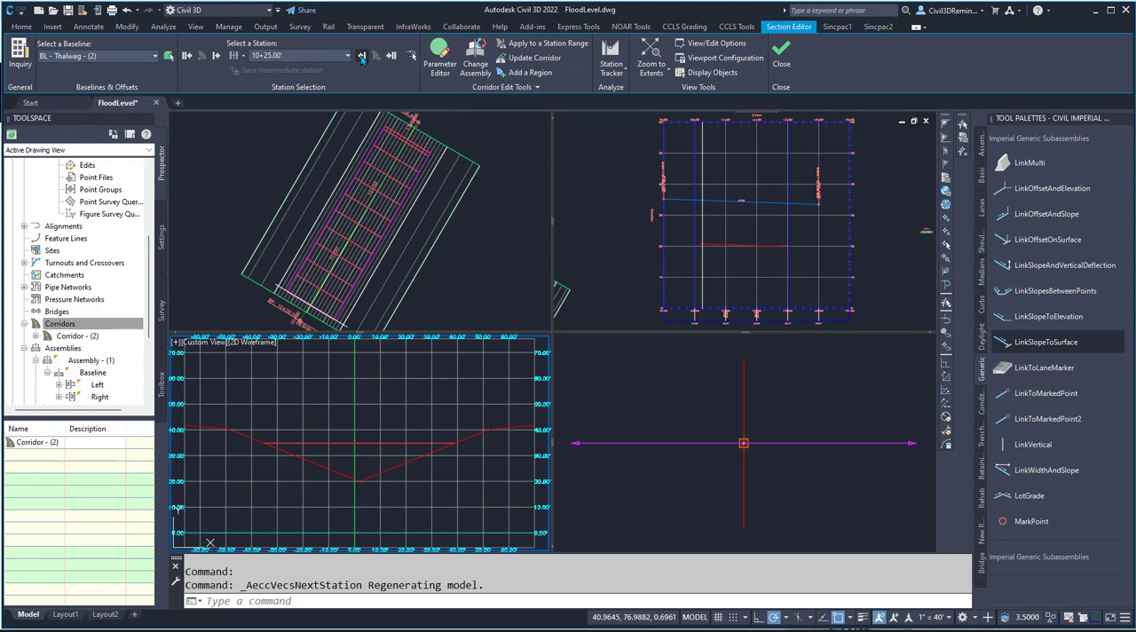
click(362, 55)
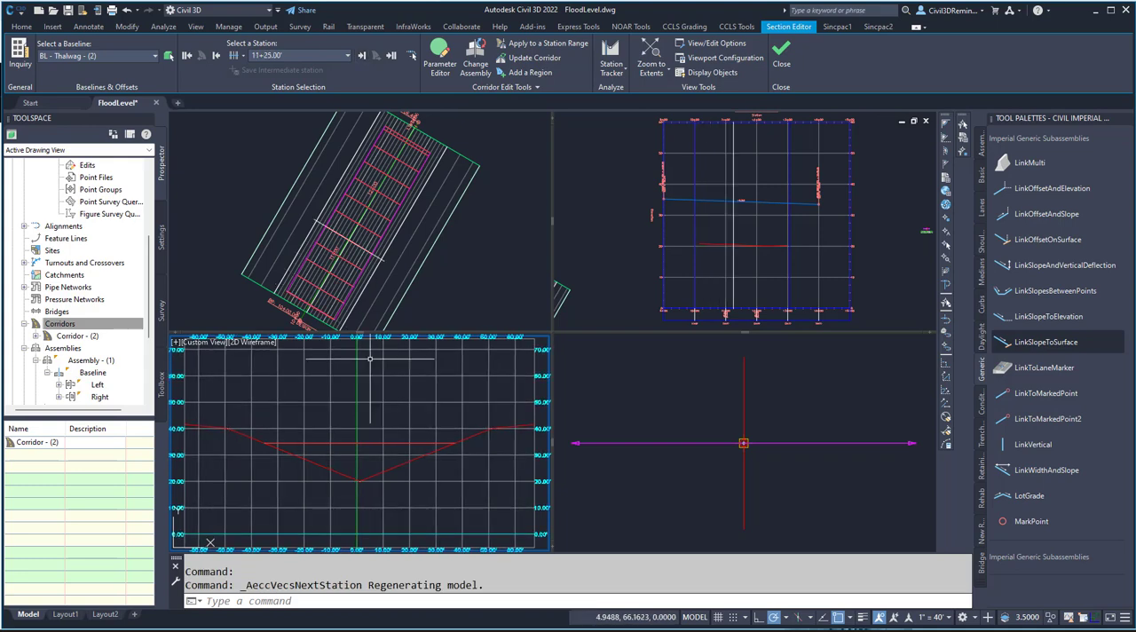